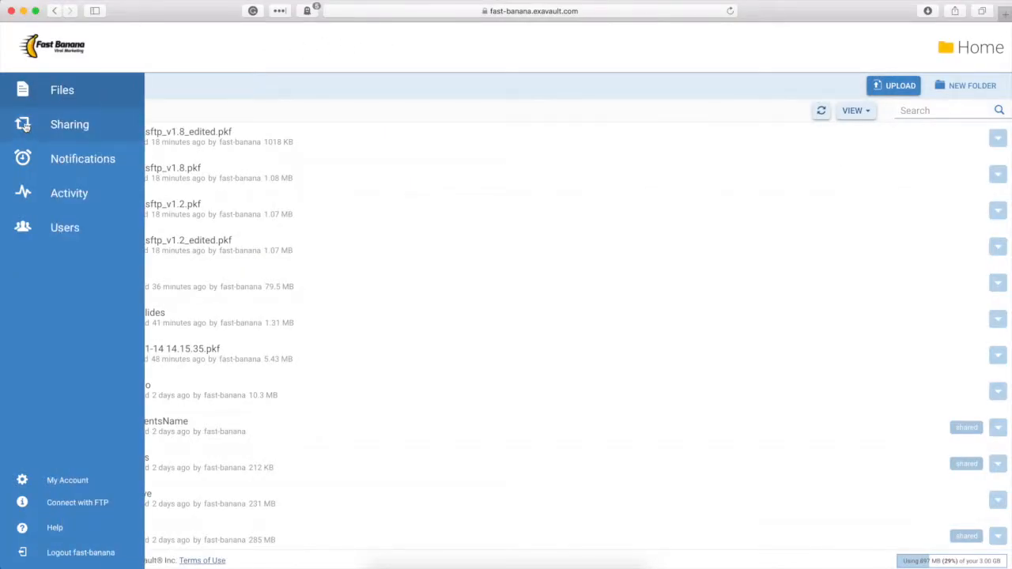
# Go to Activity and show the Share Activity history of recent folder shares
pyautogui.click(69, 193)
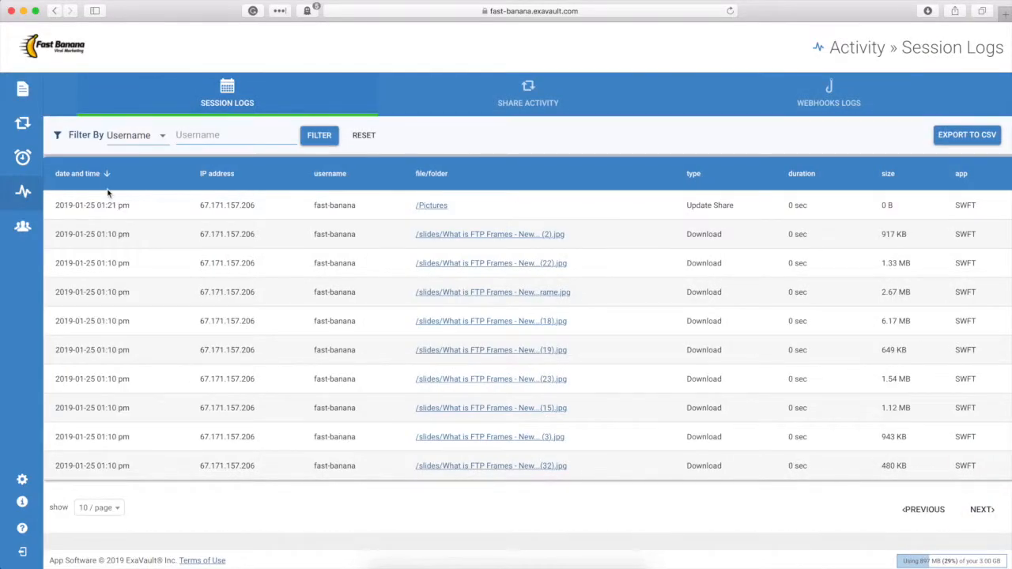
pyautogui.click(528, 94)
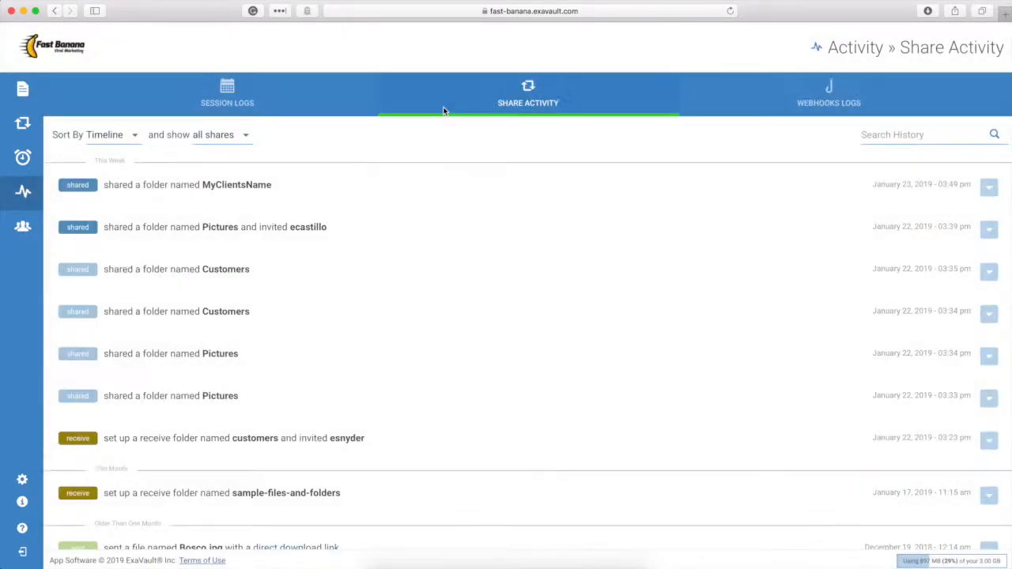
pyautogui.moveTo(384, 191)
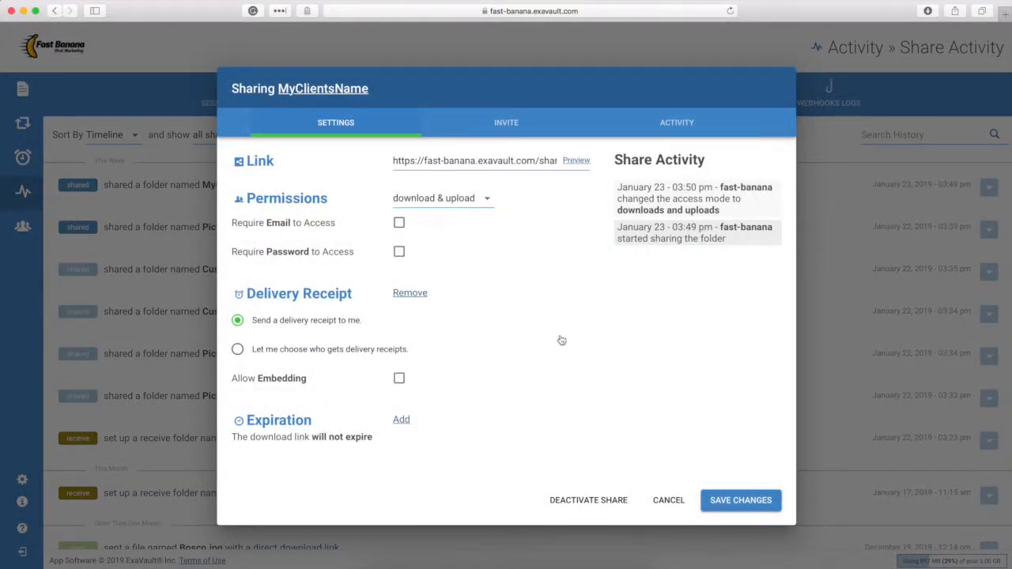
pyautogui.click(669, 500)
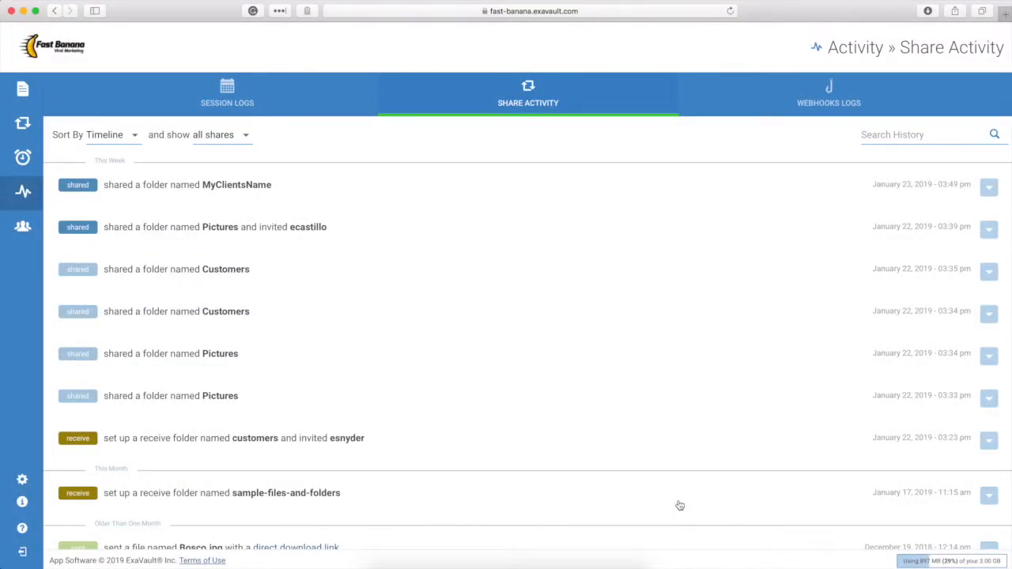
pyautogui.moveTo(457, 399)
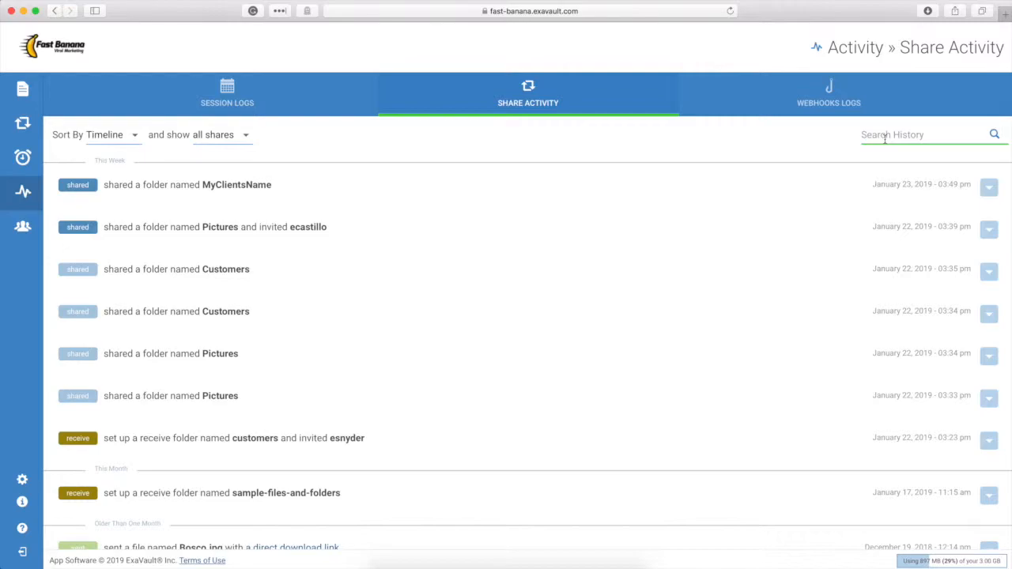
# Search share history for 'pictures' and open Settings for the Pictures folder share
pyautogui.write('pictures')
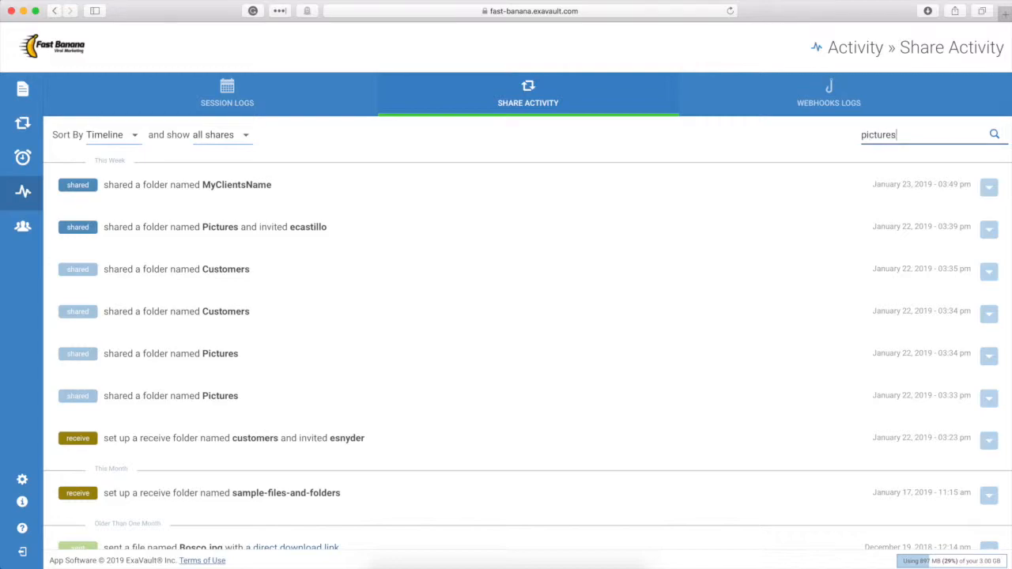
pyautogui.click(995, 135)
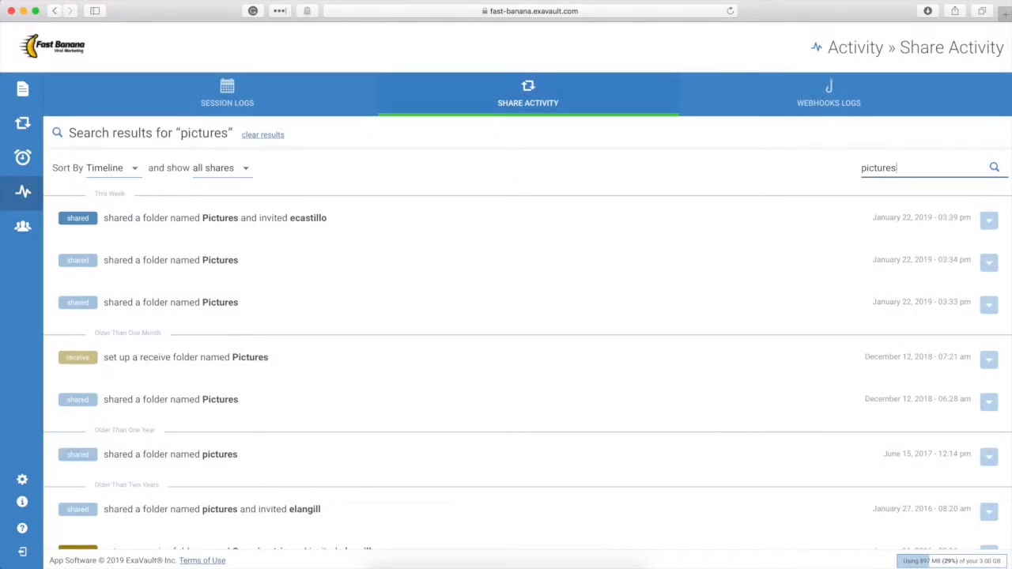
pyautogui.click(988, 220)
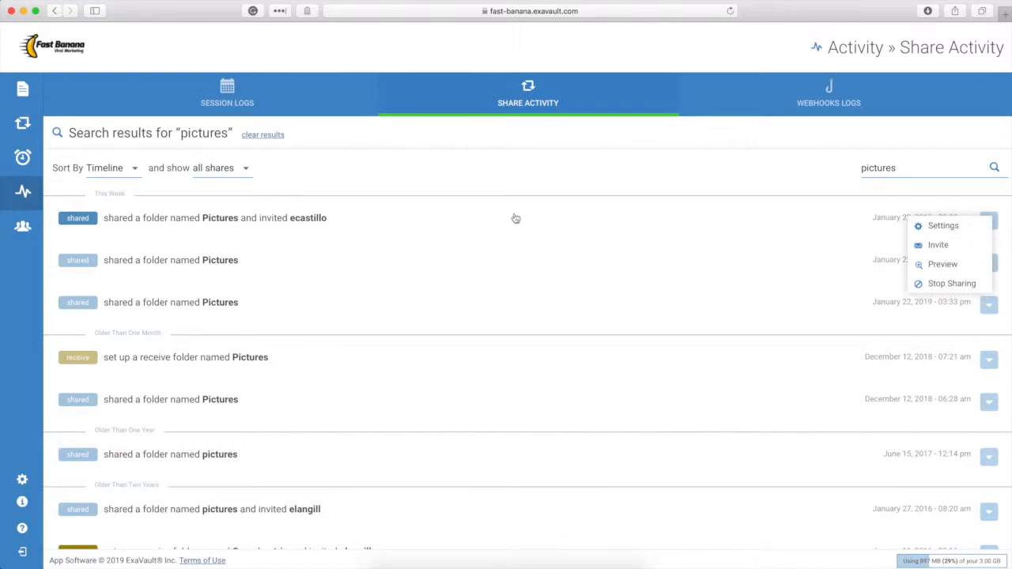
pyautogui.click(943, 225)
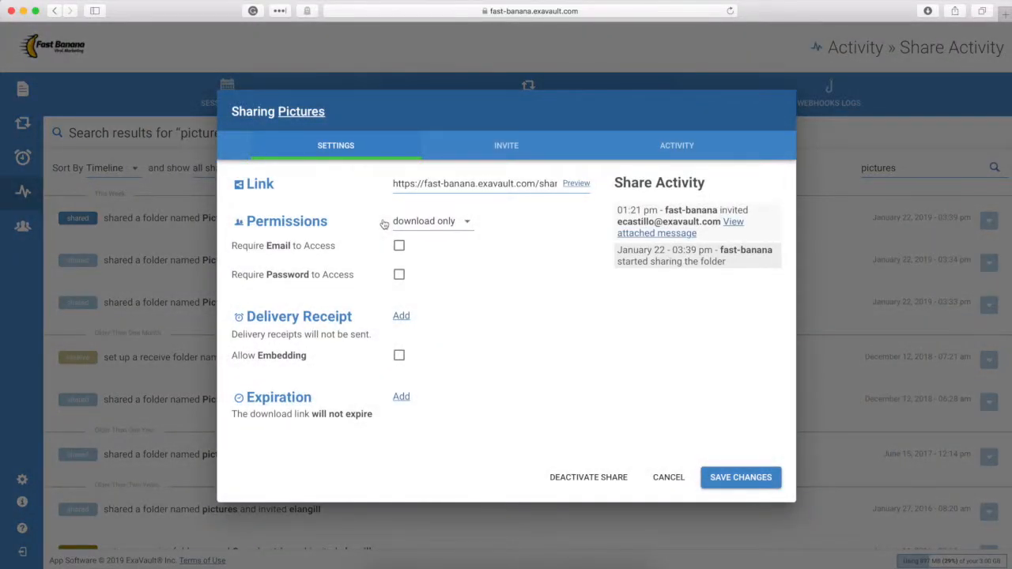